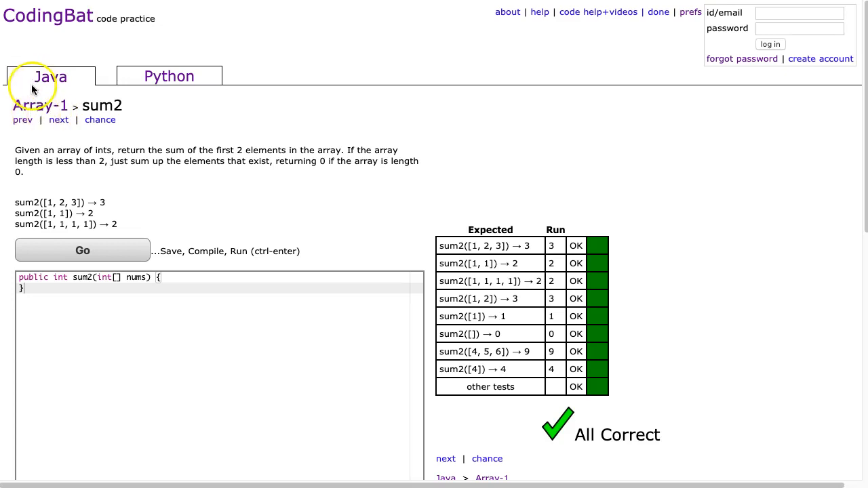
pyautogui.moveTo(237, 95)
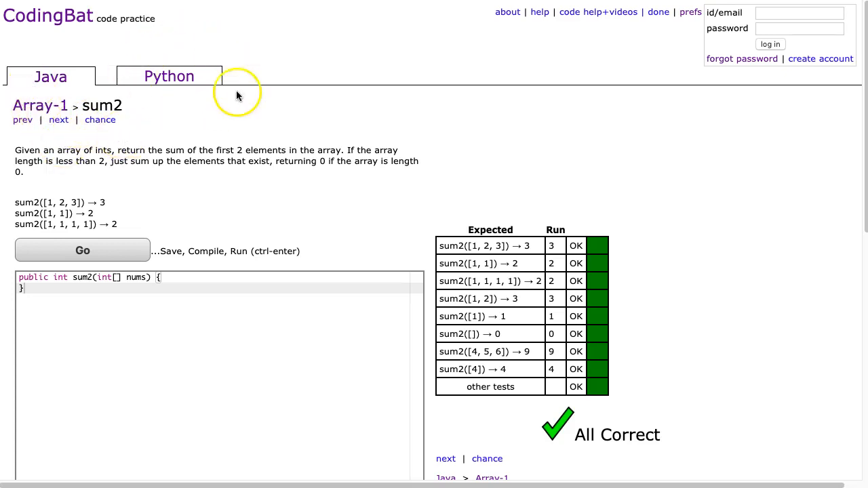
pyautogui.moveTo(122, 115)
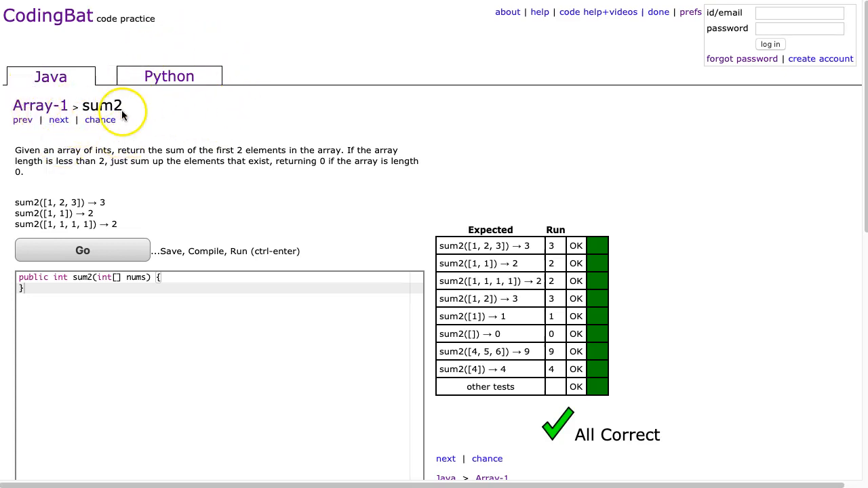
pyautogui.moveTo(105, 162)
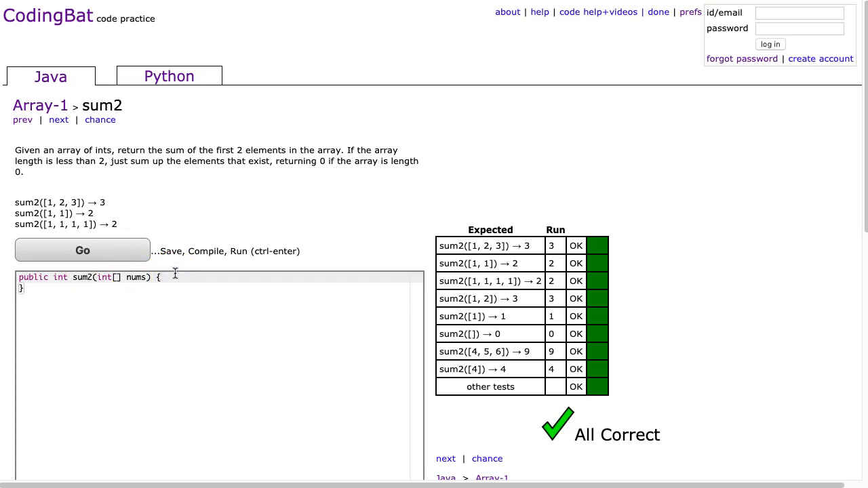
# Step: Place the caret inside the sum2 method body to begin the solution
pyautogui.click(203, 309)
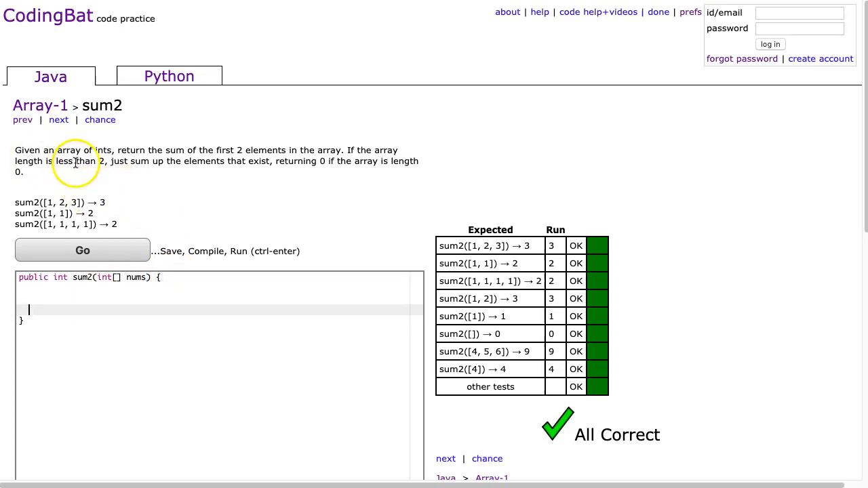
pyautogui.moveTo(312, 152)
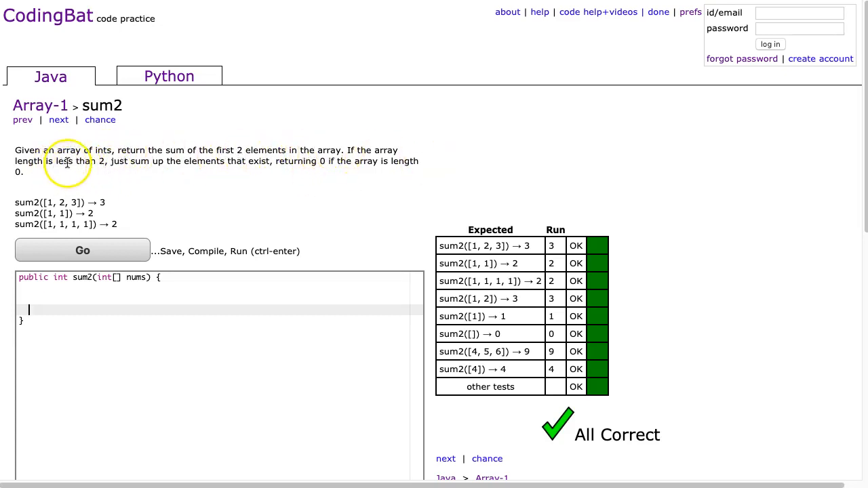
pyautogui.moveTo(251, 160)
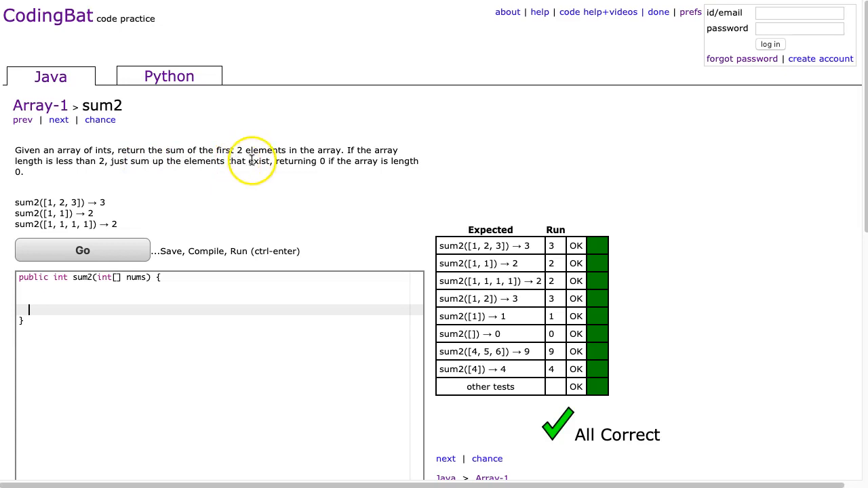
pyautogui.moveTo(27, 176)
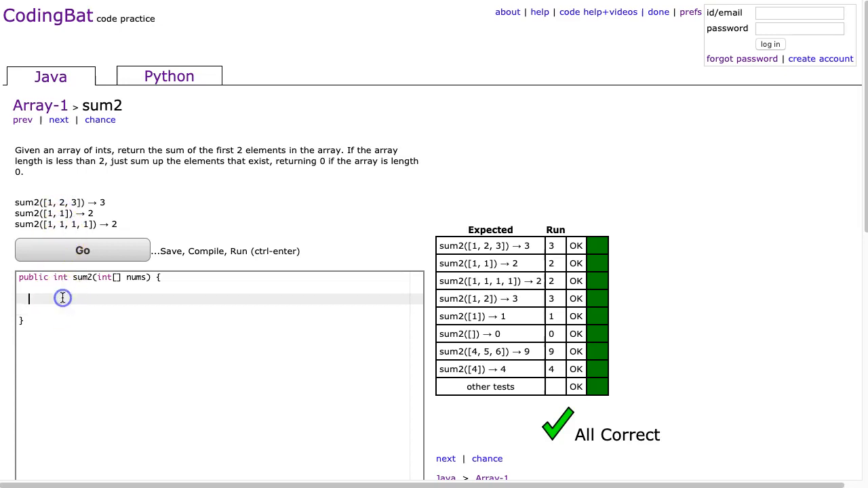
# Step: Return nums[0] + nums[1] from sum2 and run the tests, exposing index errors on short arrays
pyautogui.write('return nums[0')
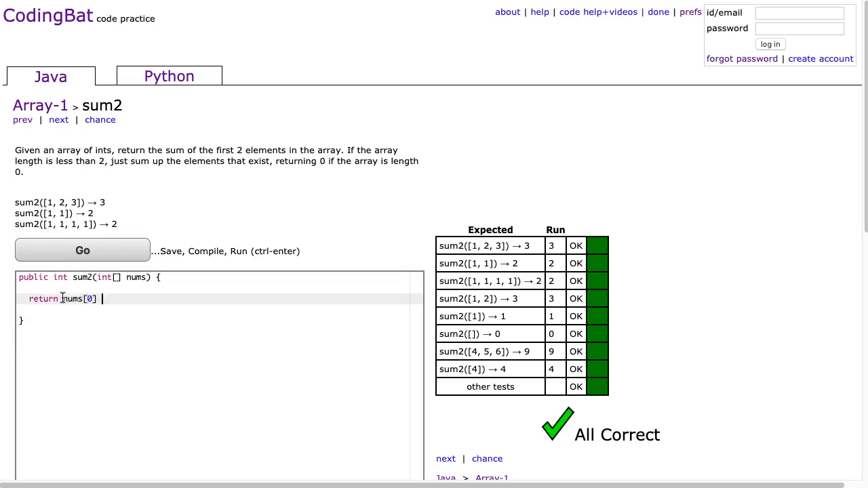
pyautogui.write('+ nums[1];')
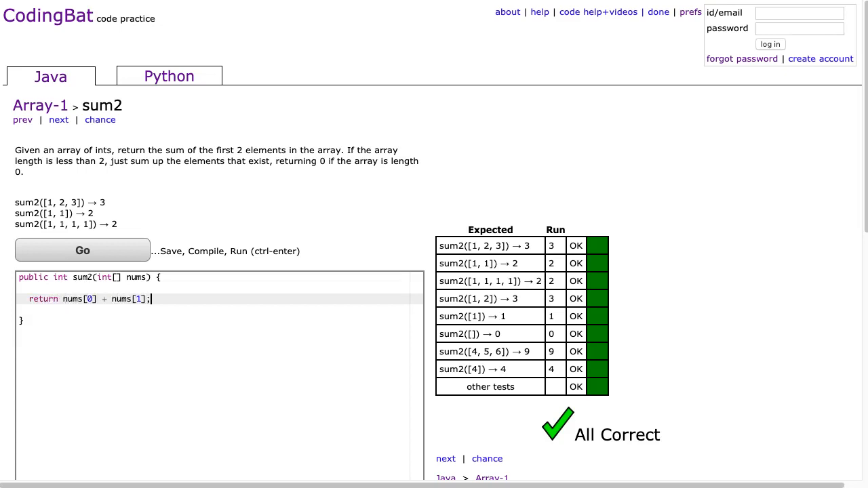
pyautogui.click(82, 250)
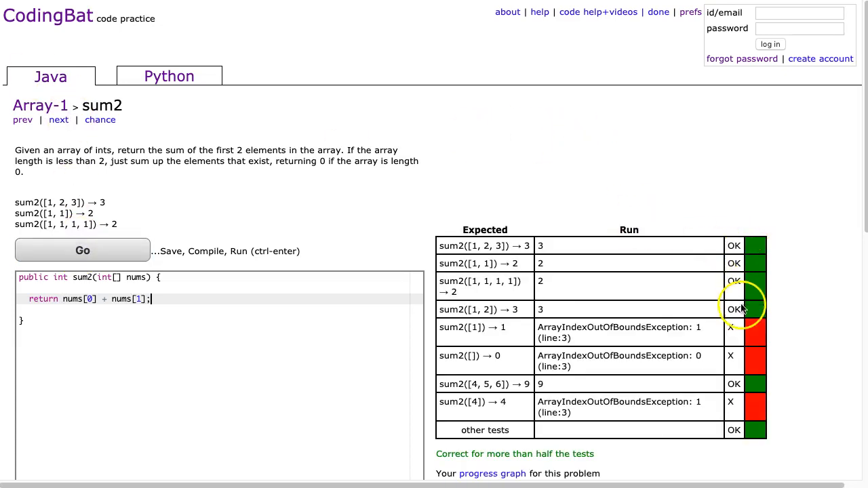
pyautogui.moveTo(662, 417)
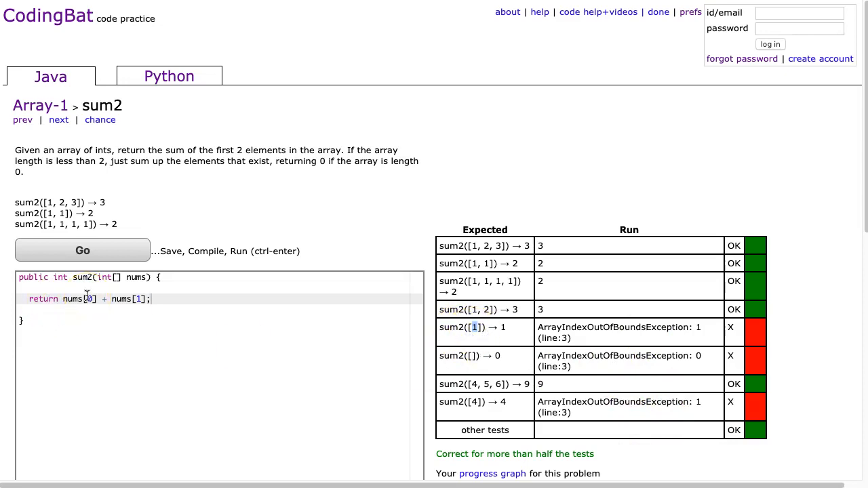
pyautogui.click(85, 287)
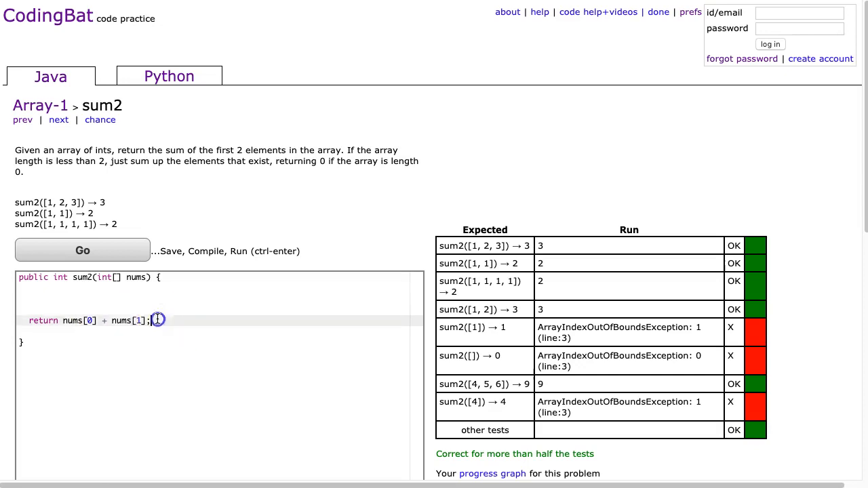
# Step: Add an if (nums.length == 0) guard returning 0 above the return and rerun the tests
pyautogui.click(51, 290)
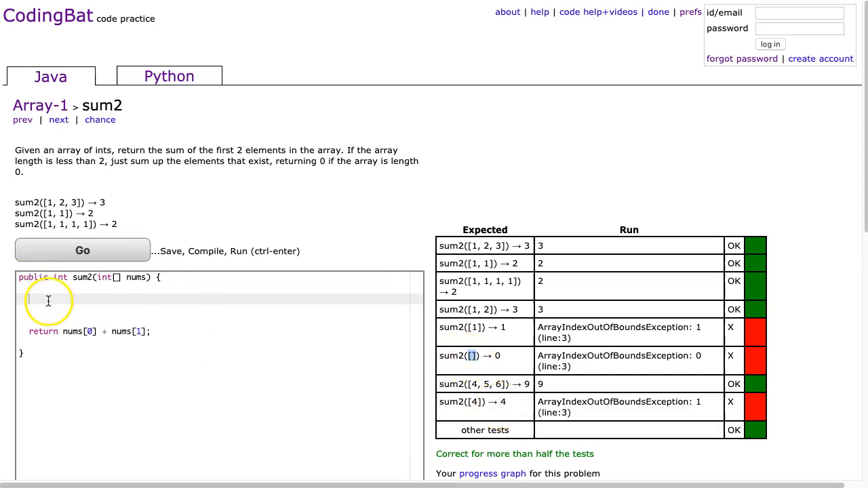
pyautogui.write('if ()')
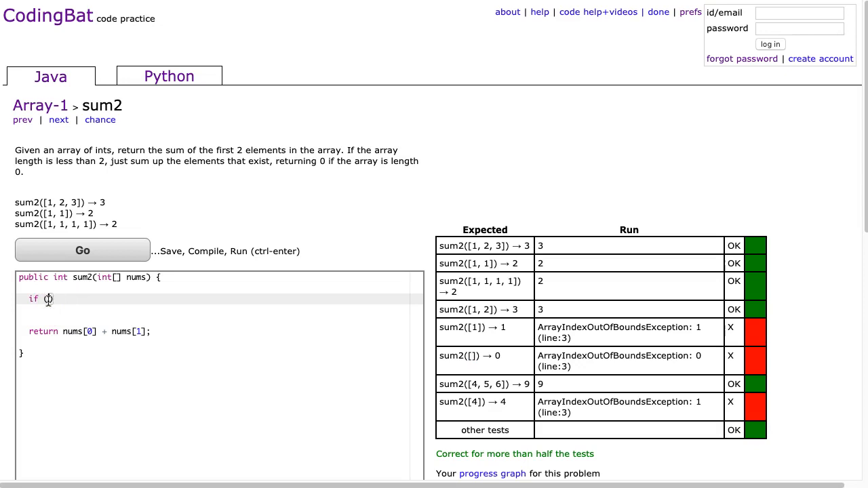
pyautogui.write('nums.length == 0)')
pyautogui.write('return 0')
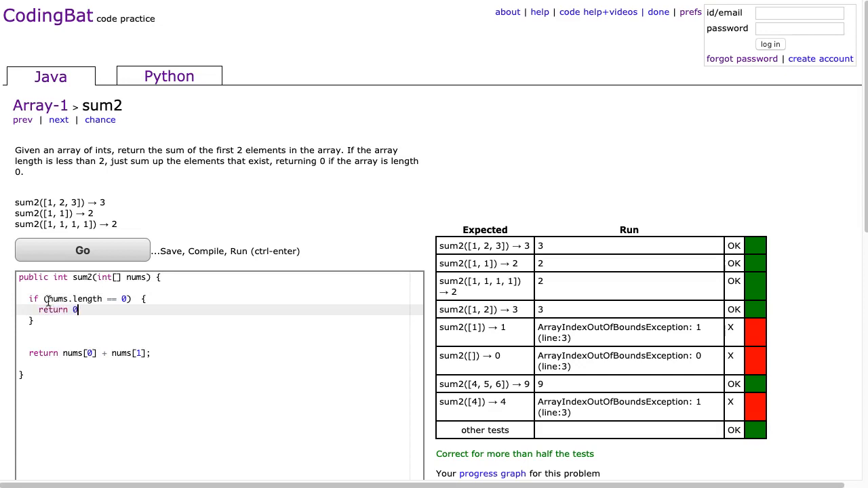
pyautogui.click(81, 249)
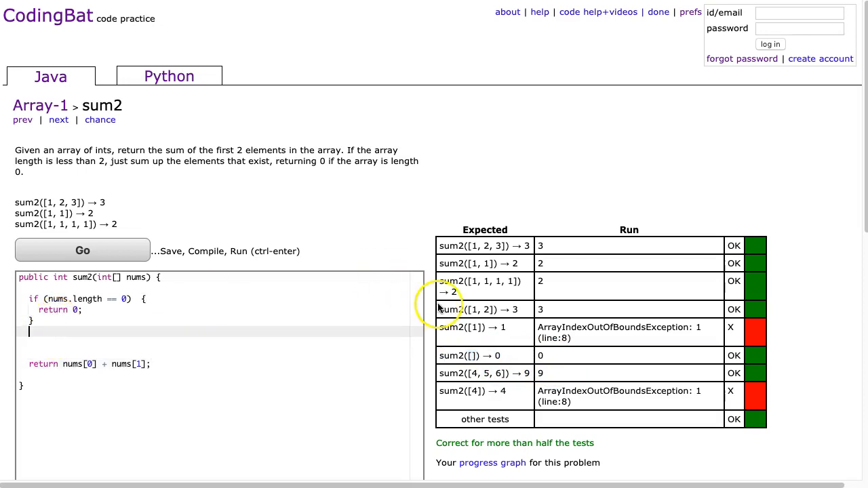
# Step: Add an if (nums.length == 1) guard returning nums[0] and rerun, reaching All Correct
pyautogui.write('i')
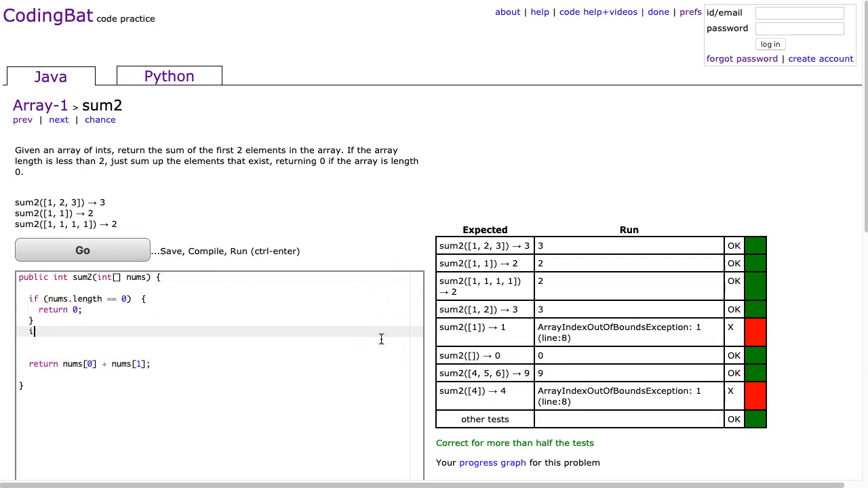
pyautogui.write('f (nums.')
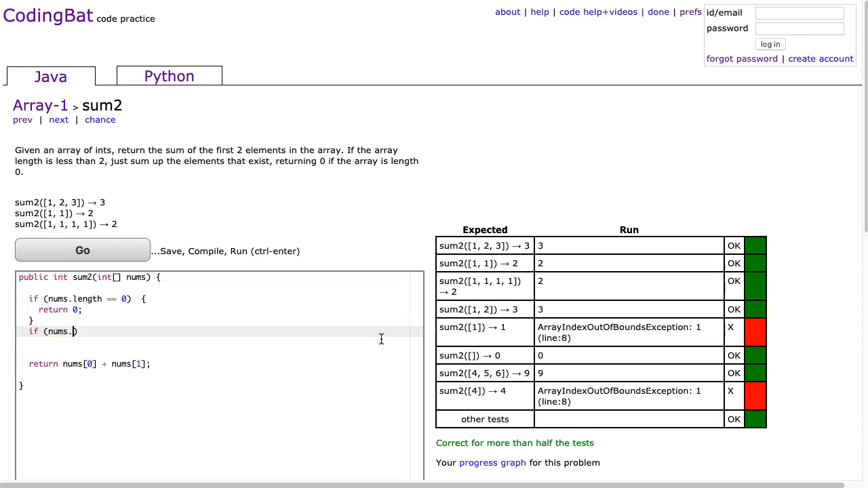
pyautogui.write('length == 1')
pyautogui.write('return num')
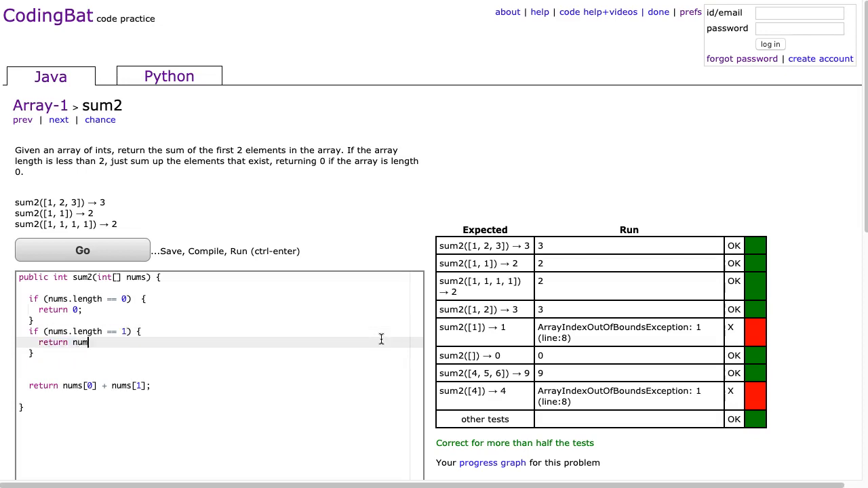
pyautogui.write('s[0];')
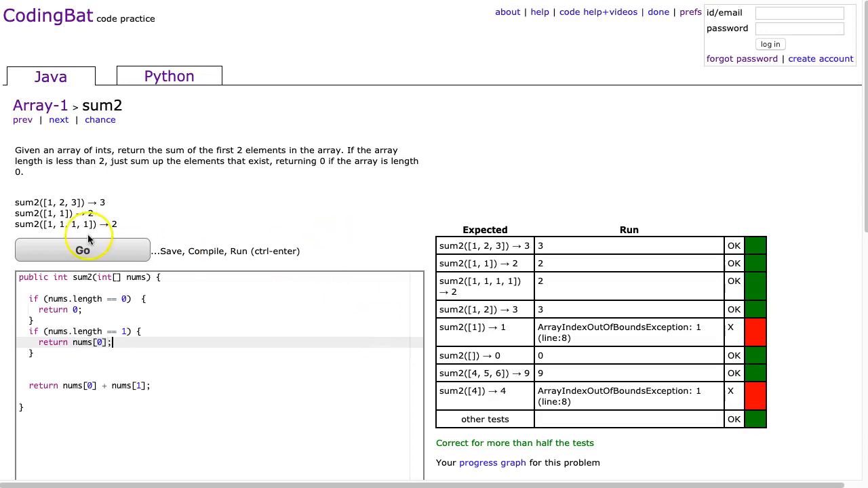
pyautogui.click(81, 250)
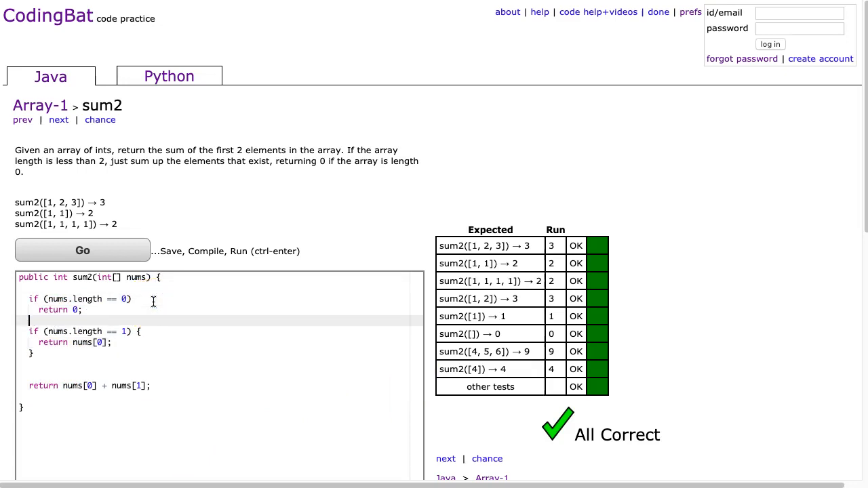
pyautogui.click(136, 331)
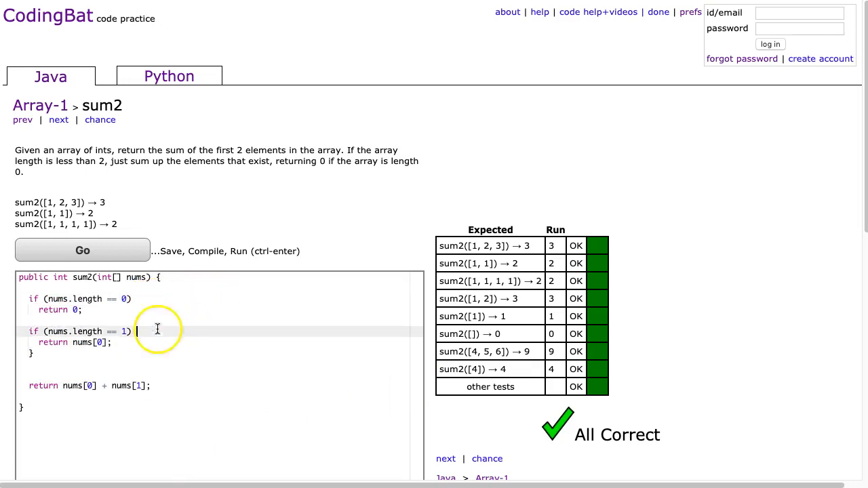